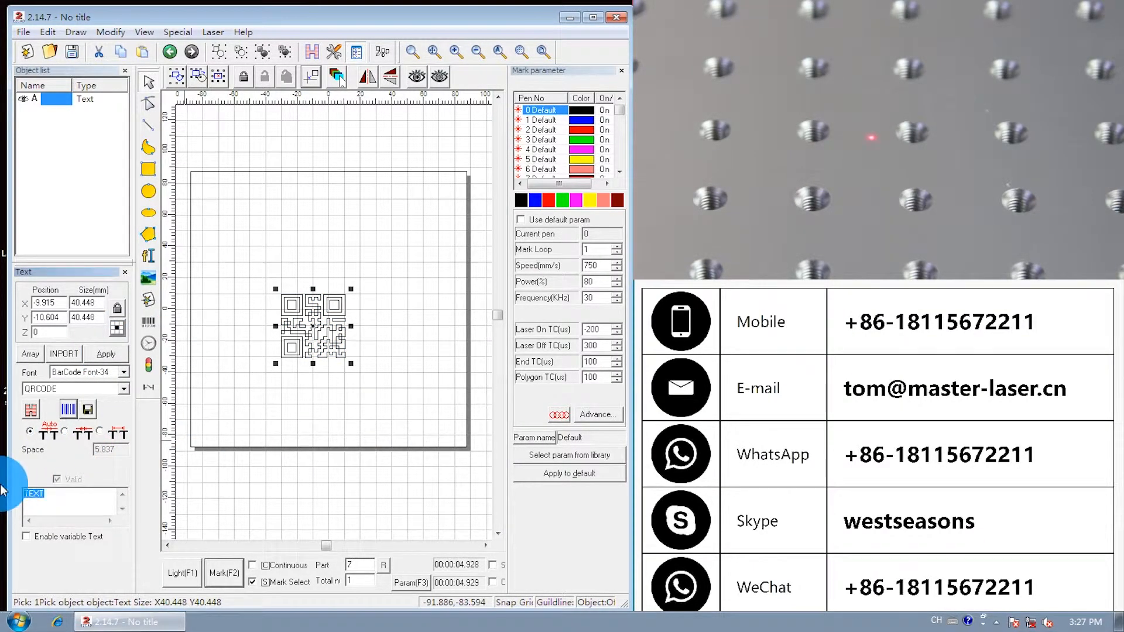
type("http://www.master-laser.cn")
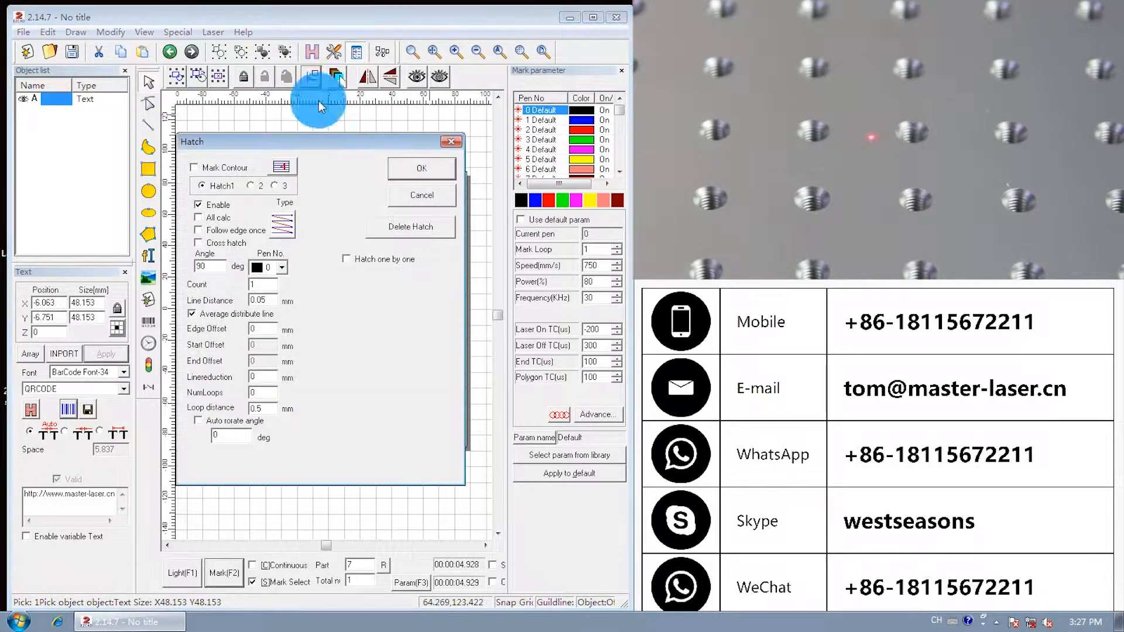
left_click(420, 168)
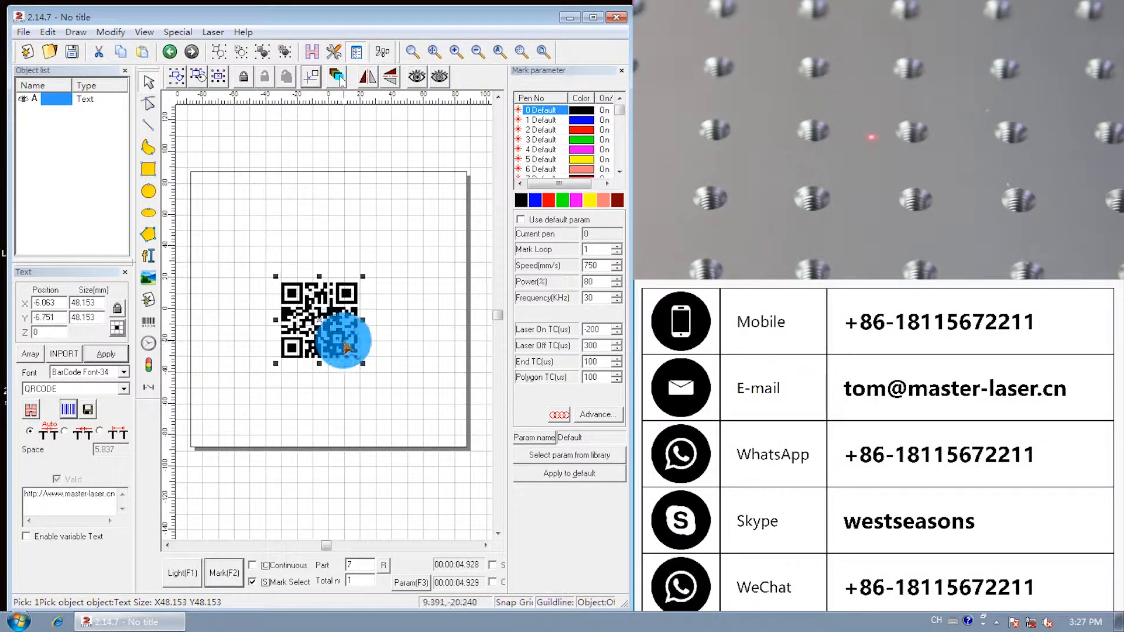
left_click_drag(346, 351, 274, 274)
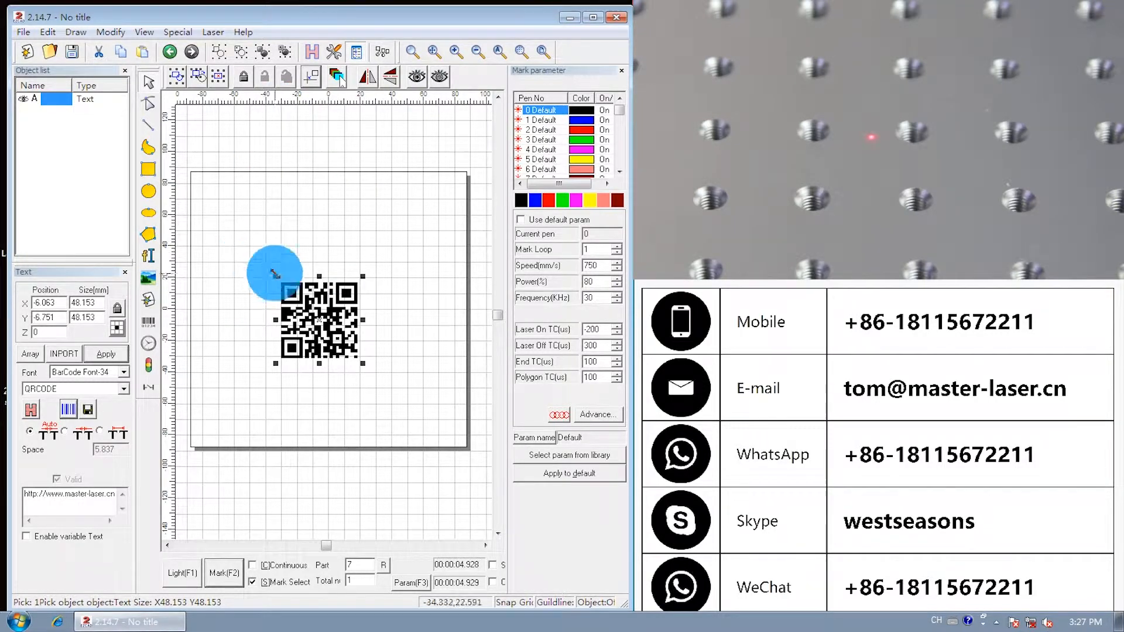
Switch the barcode type from Code 39 back to QRCODE and apply it
key("Delete")
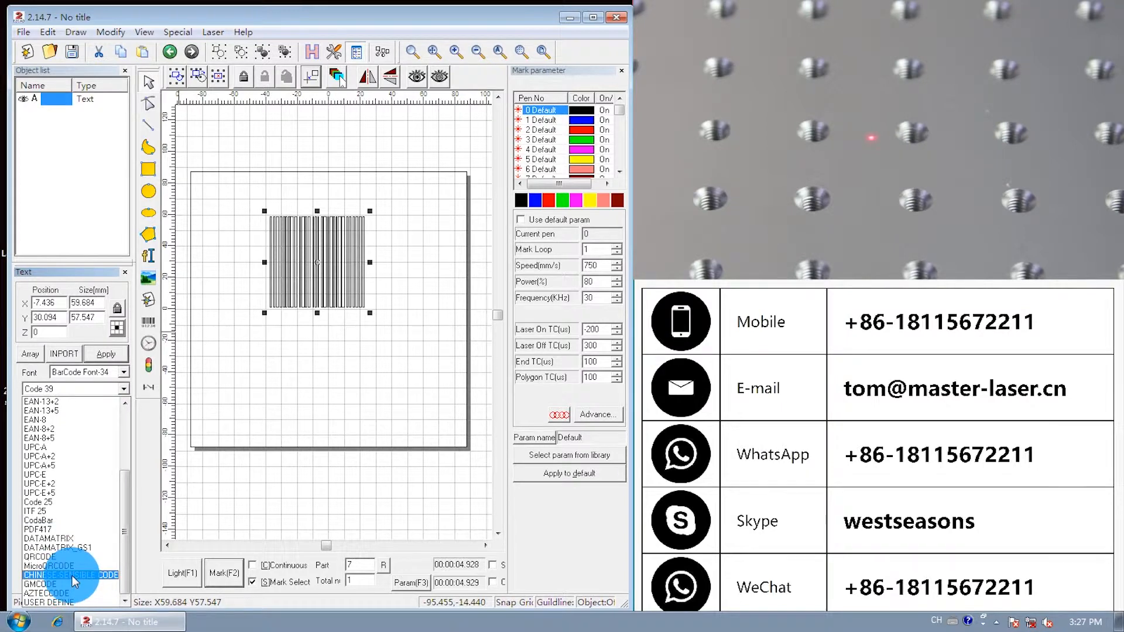
left_click(41, 557)
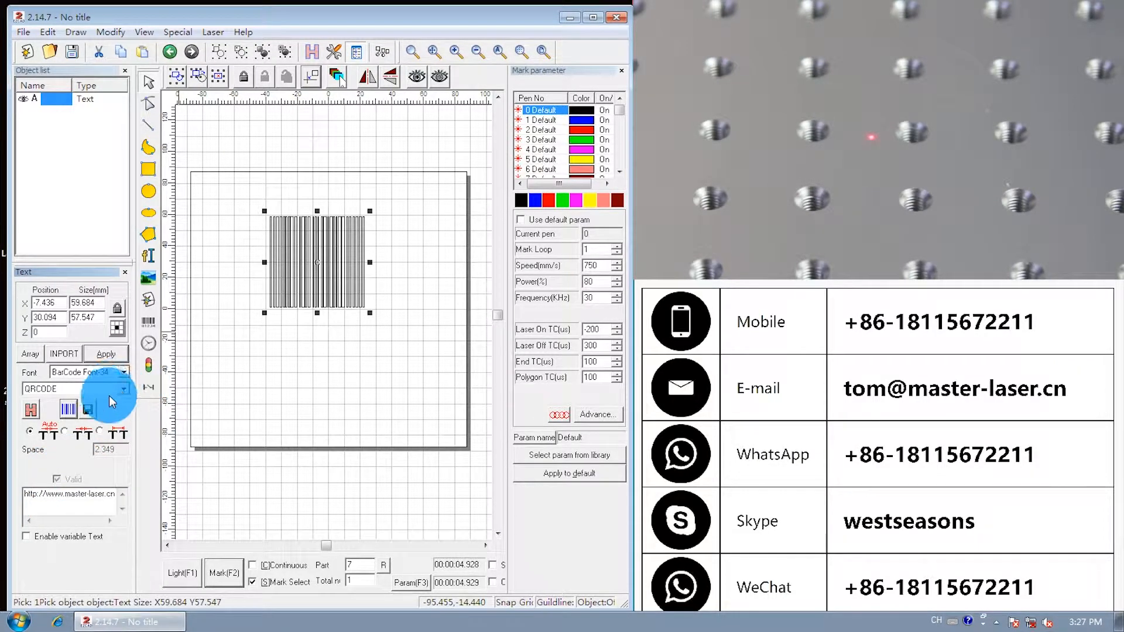
left_click(106, 353)
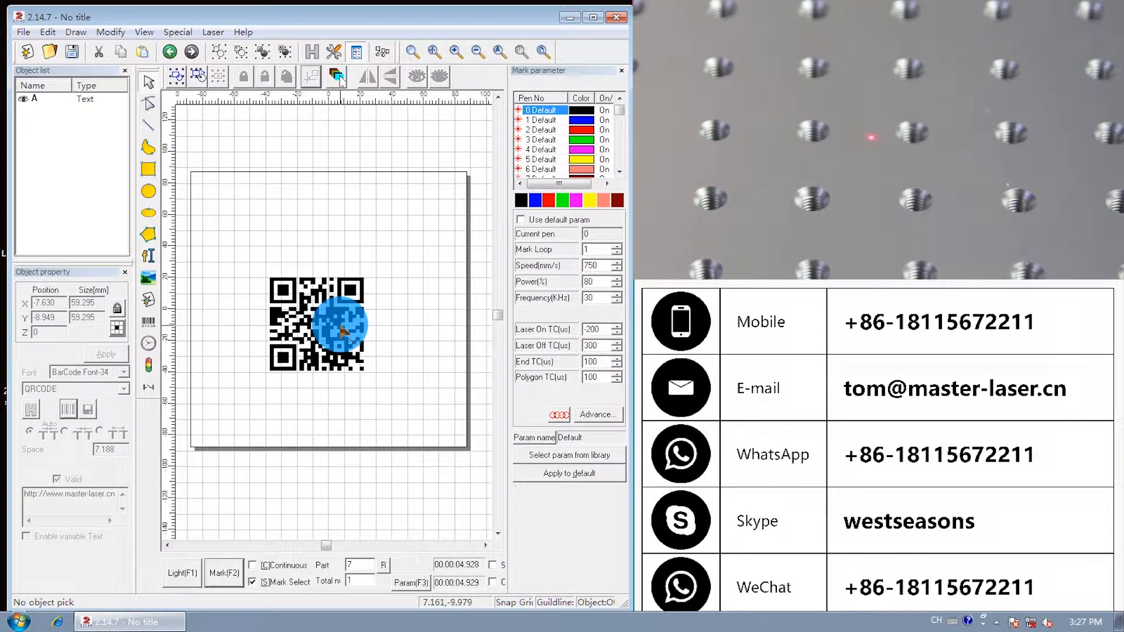
Select the QR code and open its BarCode parameter dialog
left_click(319, 326)
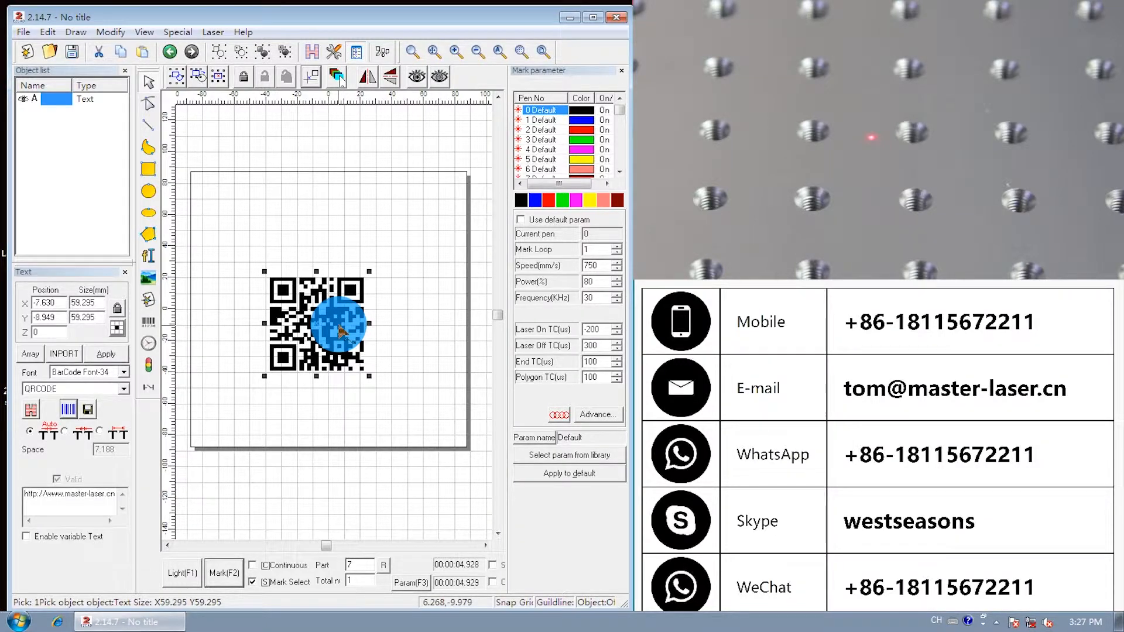
left_click(68, 409)
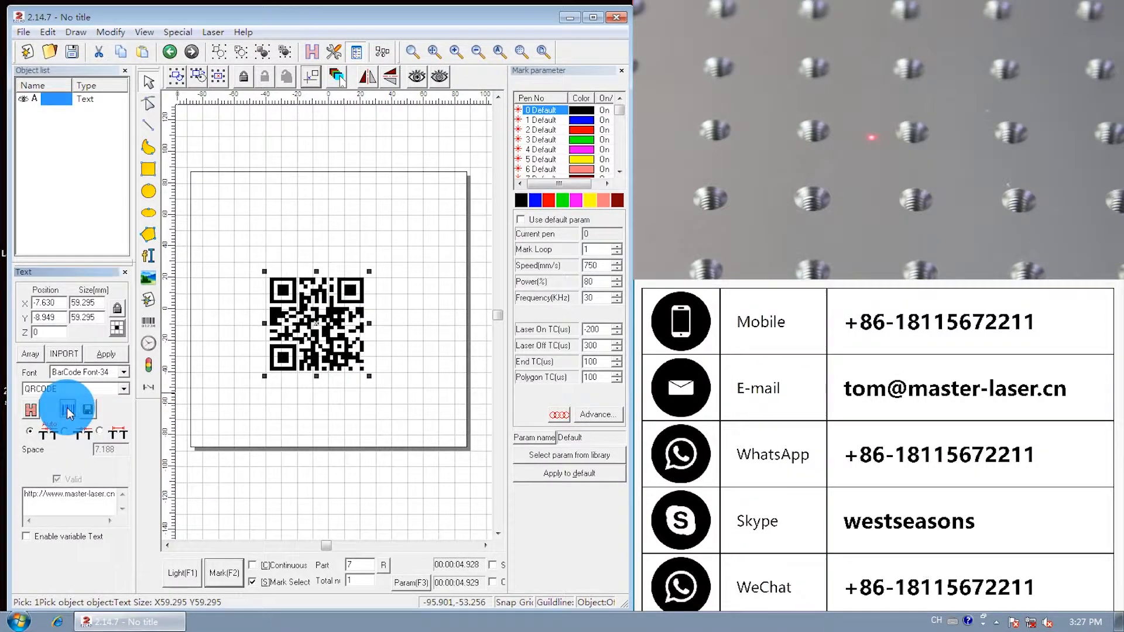
left_click(68, 409)
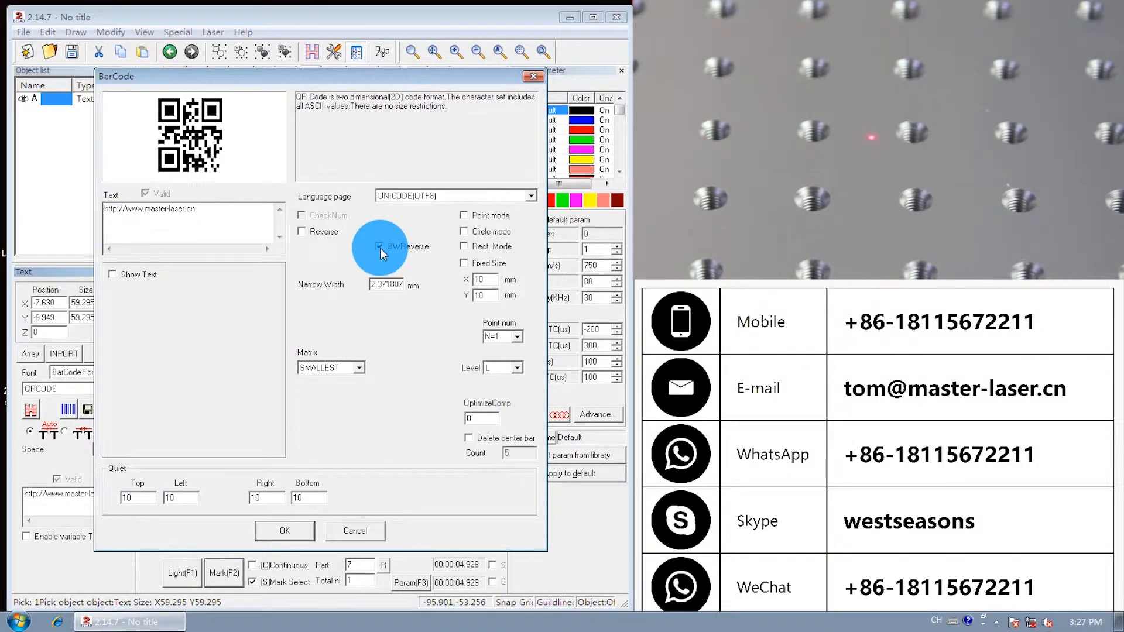
Enable BW/Reverse, try point count N+5, then restore it to N+1
left_click(284, 530)
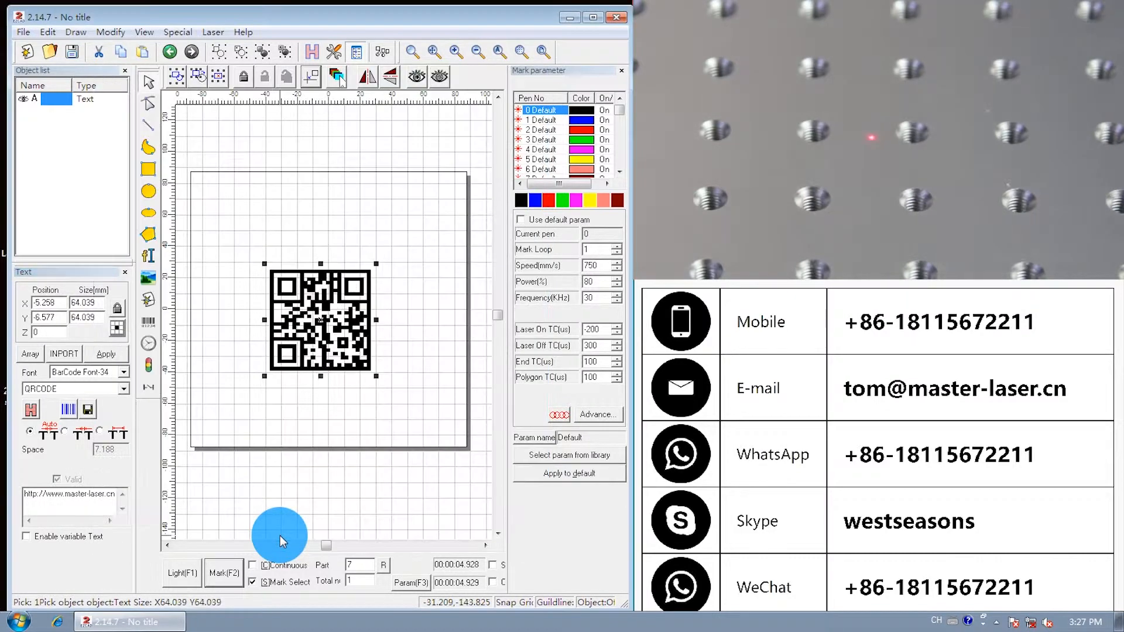
mouse_move(379, 374)
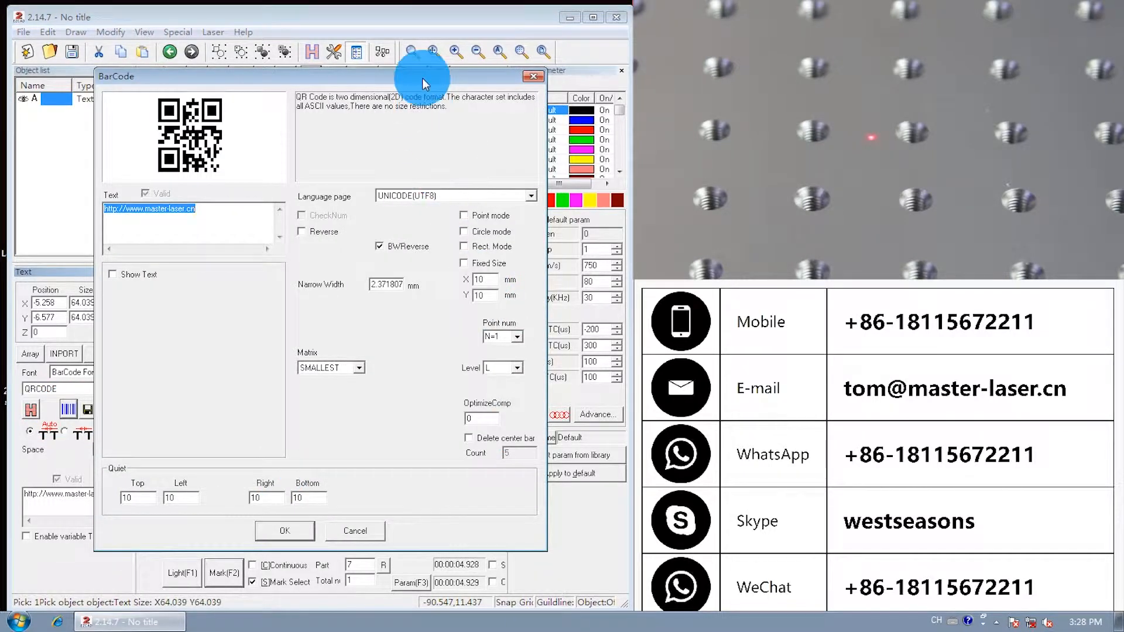
left_click(517, 336)
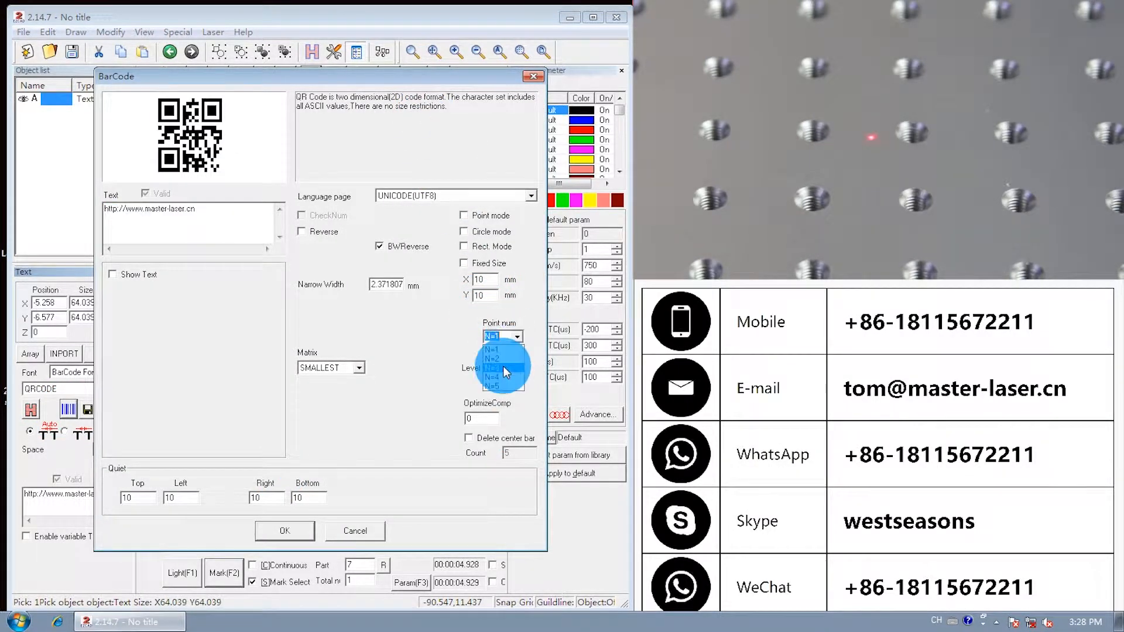
left_click(283, 530)
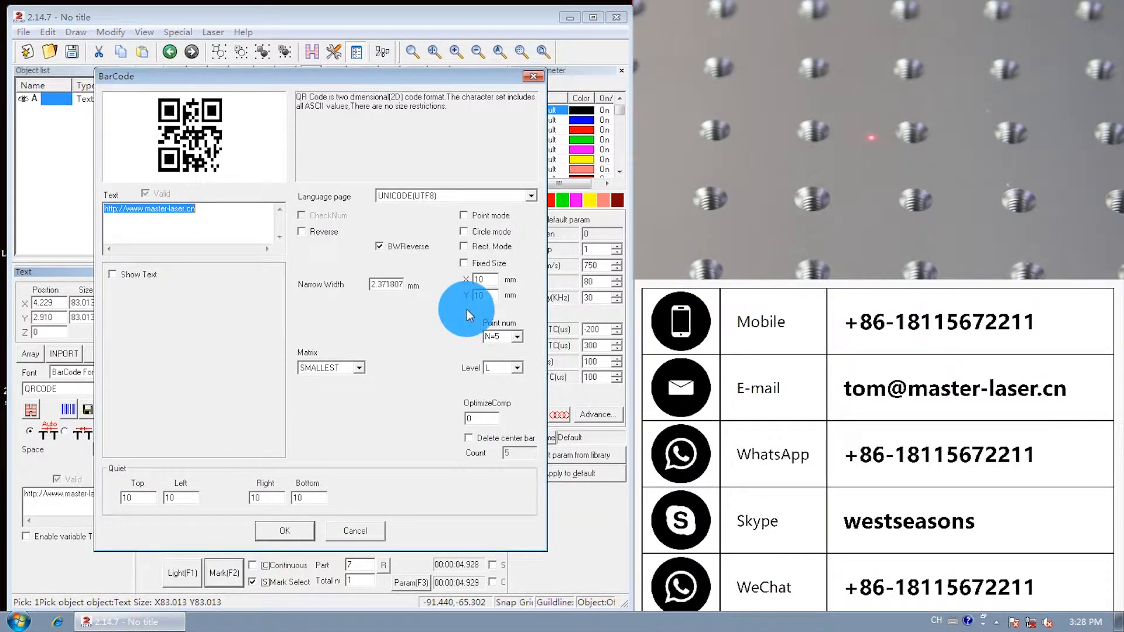
left_click(515, 336)
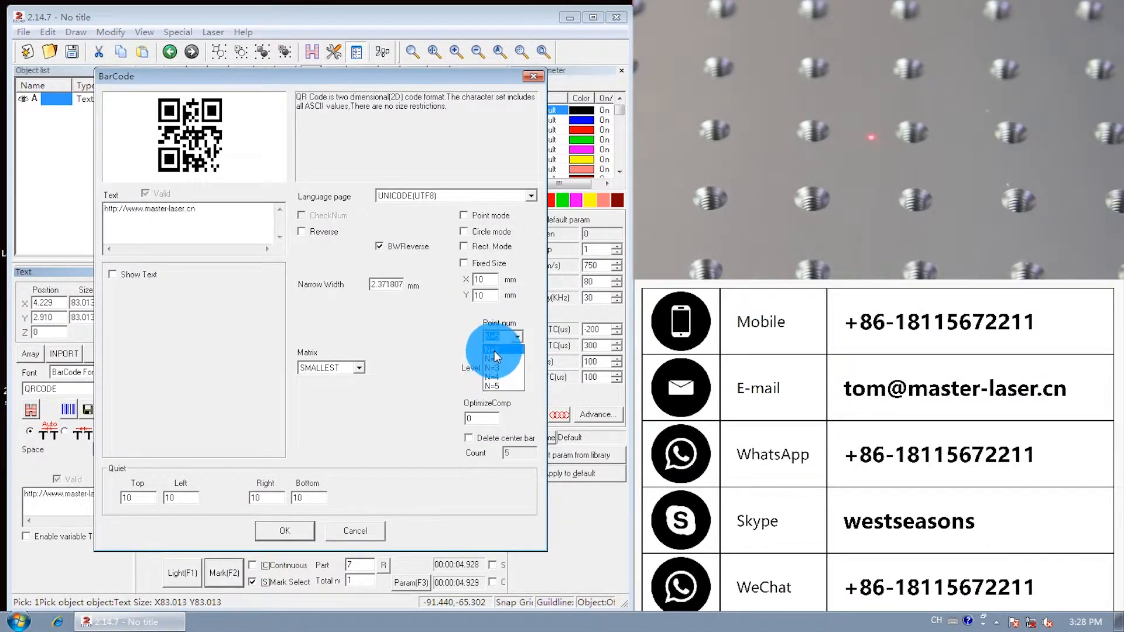
left_click(284, 531)
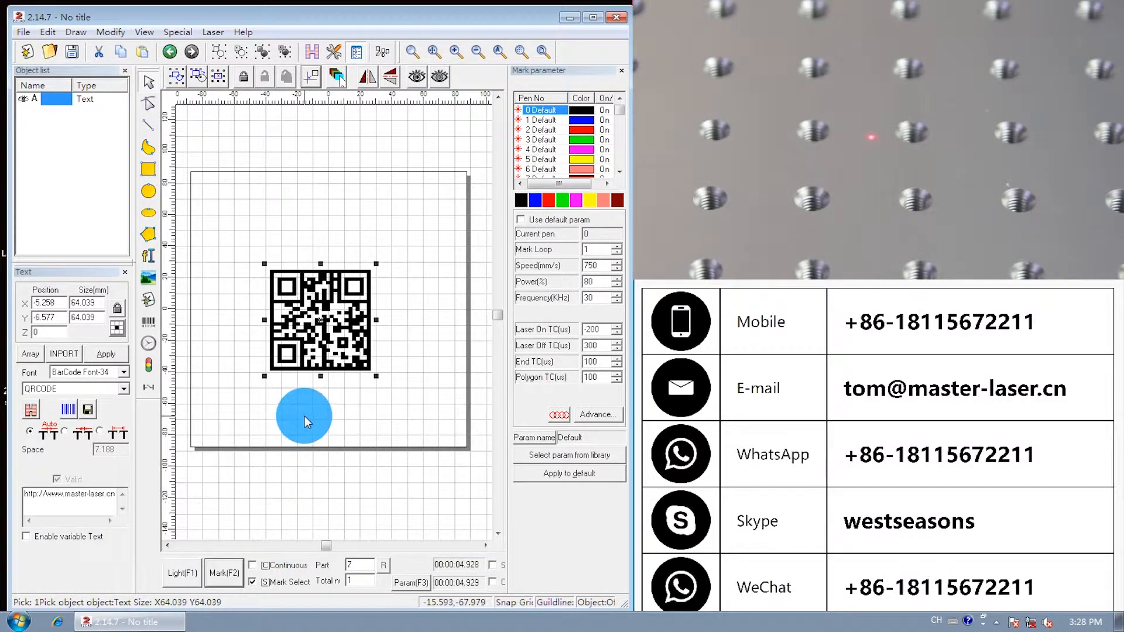
Move the QR code to X 0, Y 0 and resize it to 35 × 35 mm
left_click_drag(303, 415, 310, 254)
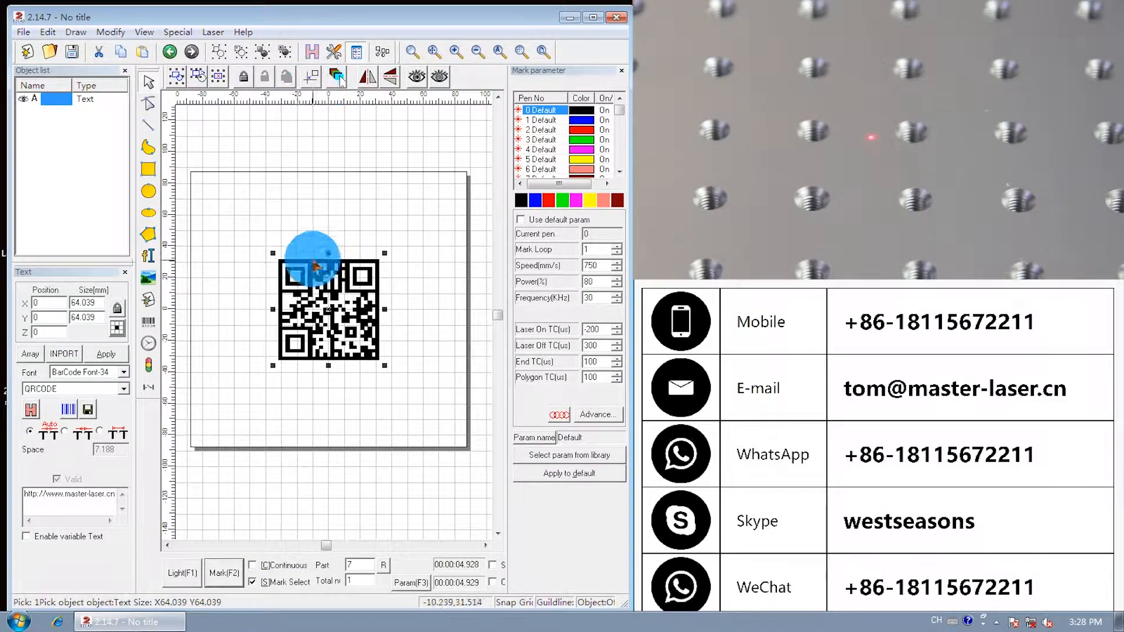
left_click(181, 572)
type("35")
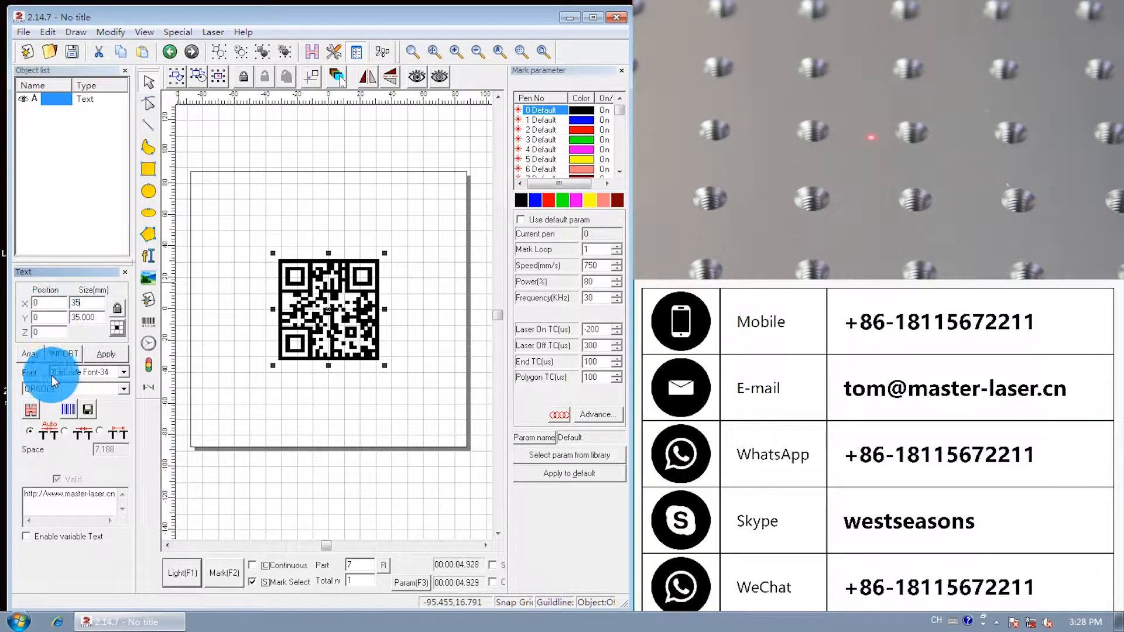
left_click(124, 372)
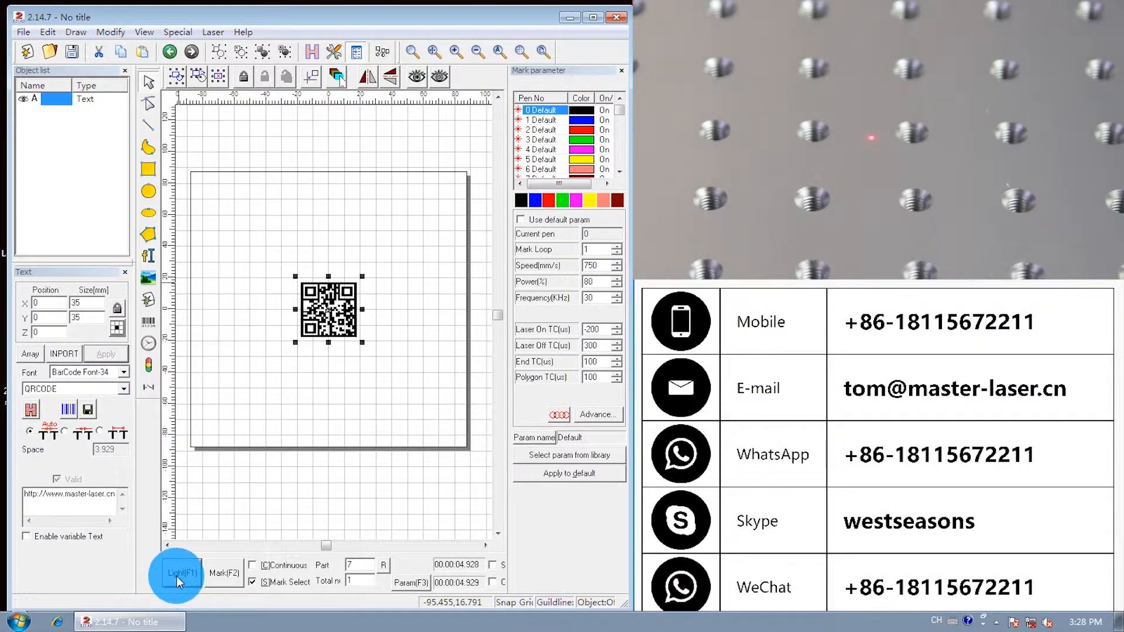
Preview the outline with the aiming light (F1), then mark the QR code onto the card (F2)
left_click(179, 574)
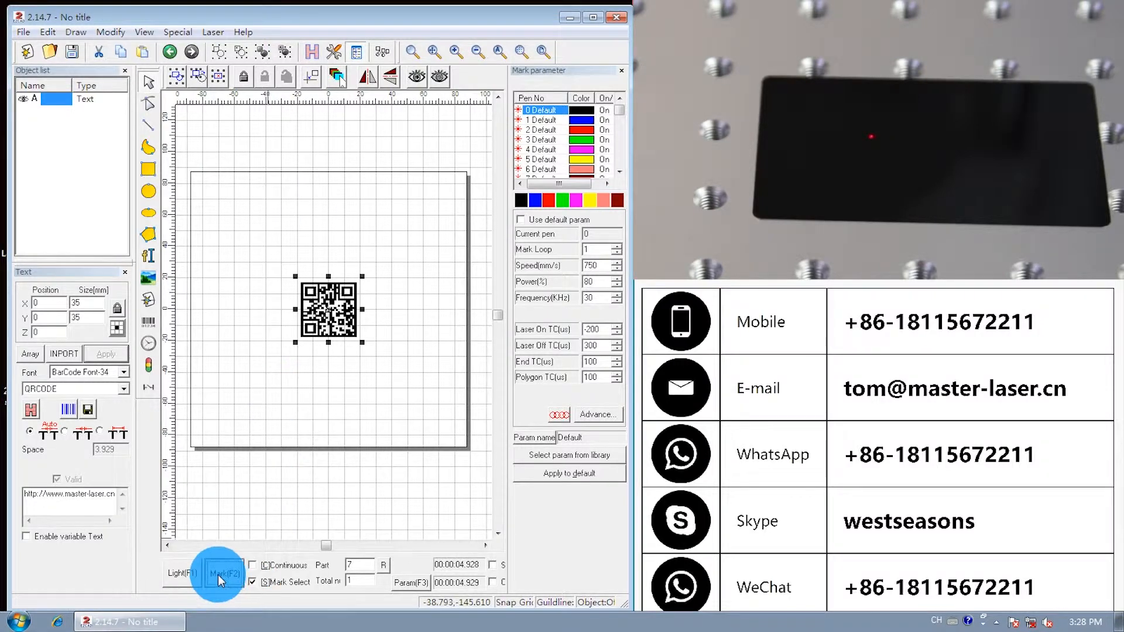
left_click(220, 573)
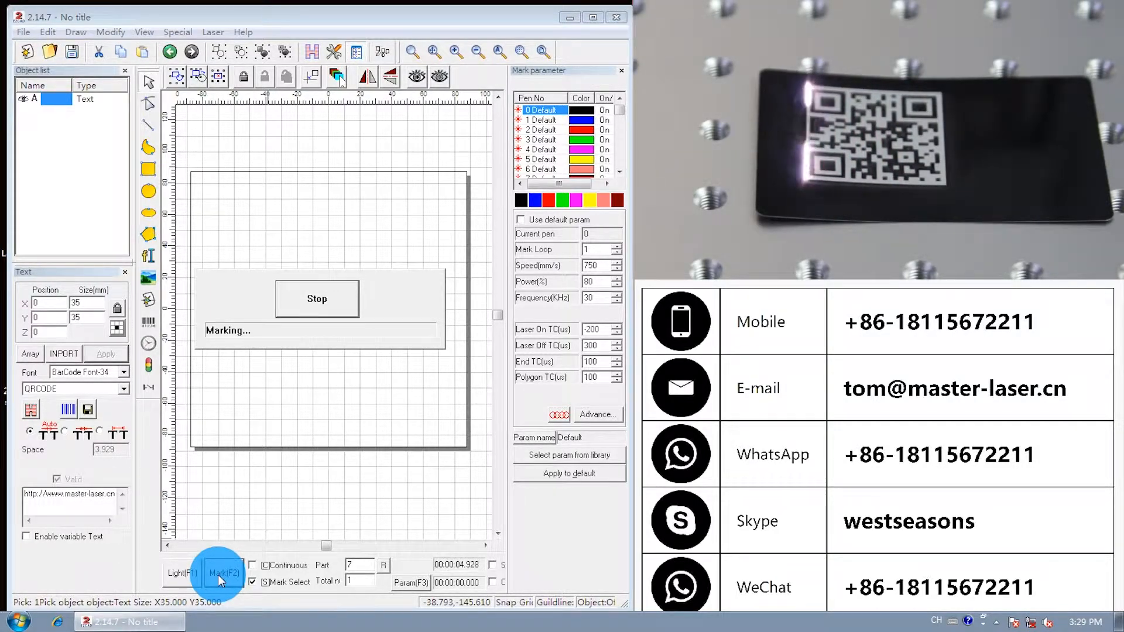
left_click(220, 575)
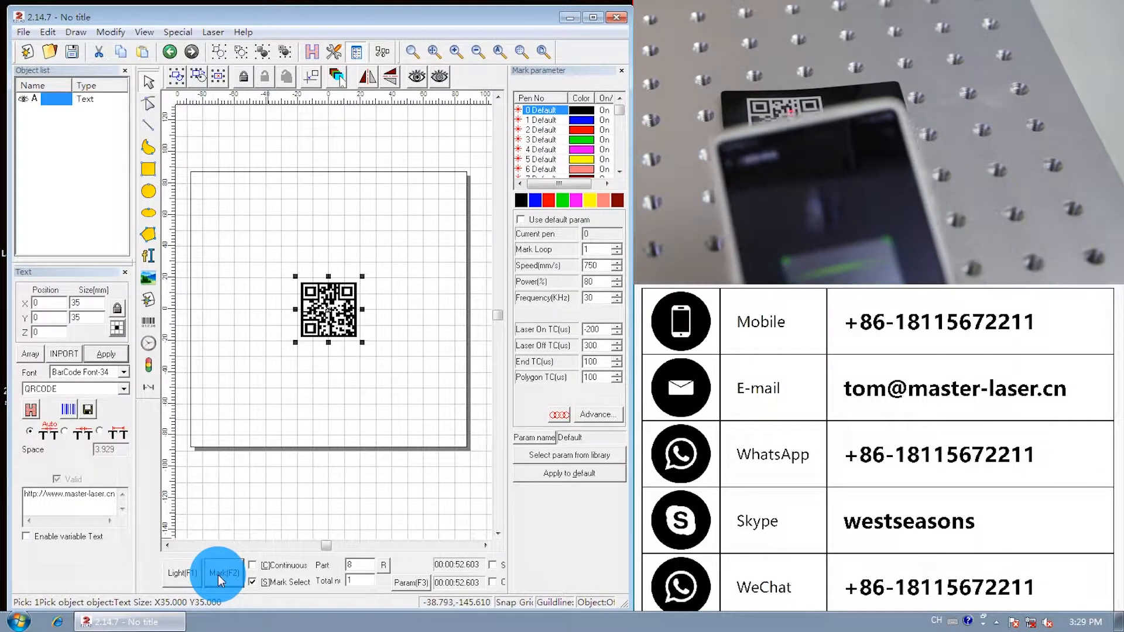